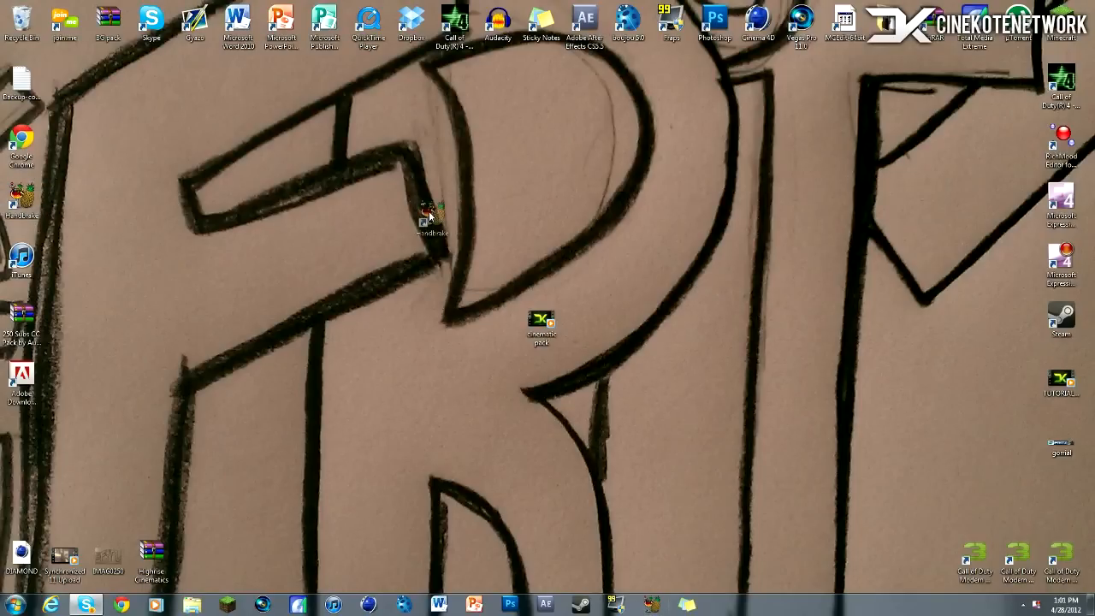
Launch HandBrake from its desktop shortcut and shift its window aside to expose cinematic pack.mp4
{"action": "left_click_drag", "start_coordinate": [430, 208], "coordinate": [454, 201]}
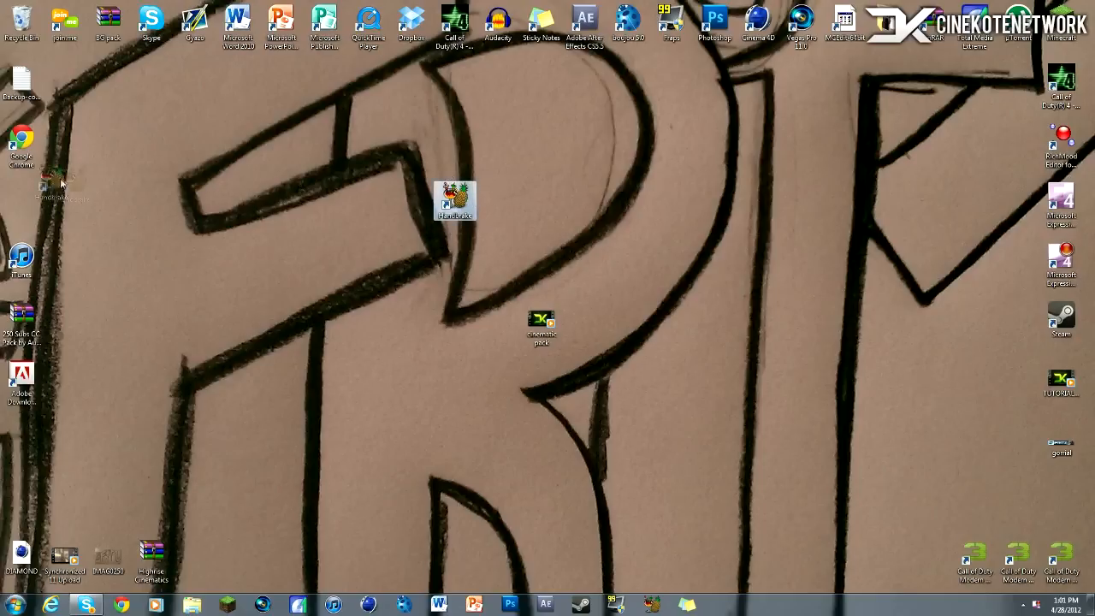
{"action": "double_click", "coordinate": [454, 196]}
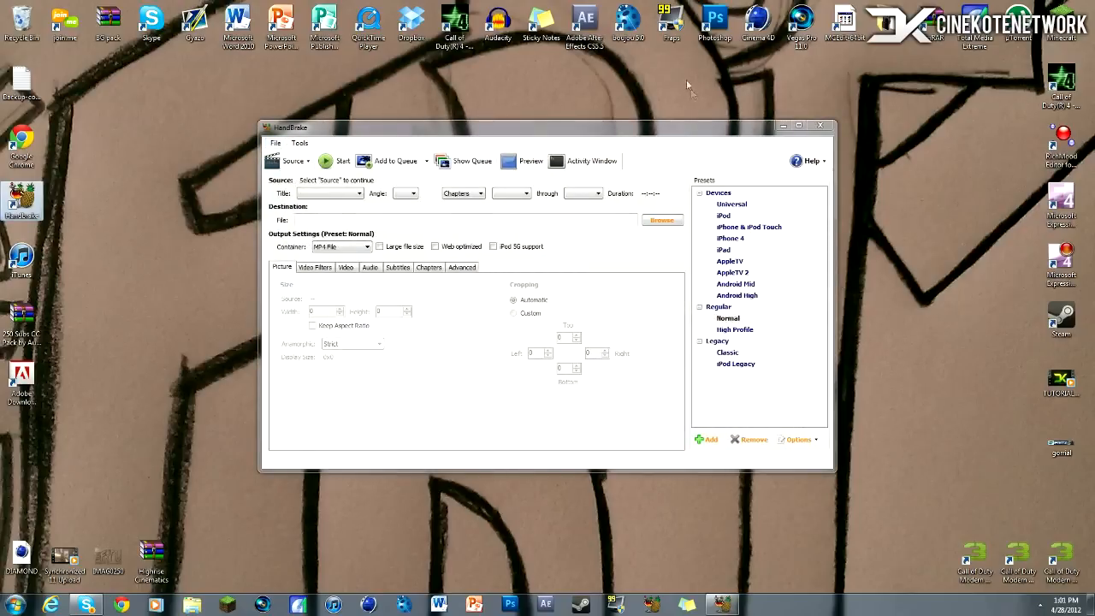
{"action": "left_click_drag", "start_coordinate": [290, 126], "coordinate": [526, 114]}
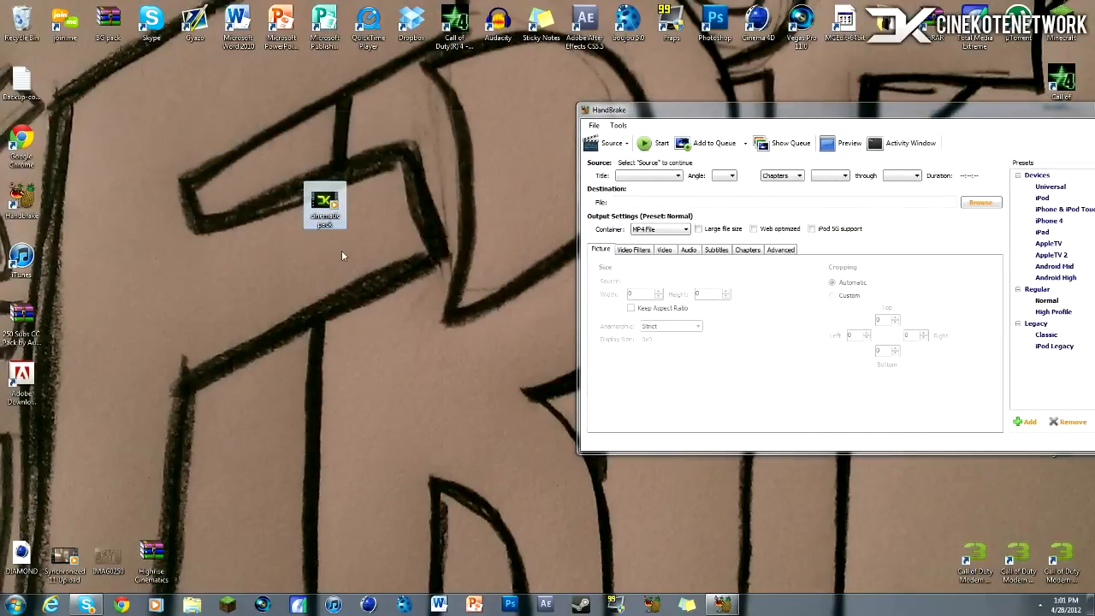
{"action": "mouse_move", "coordinate": [326, 199]}
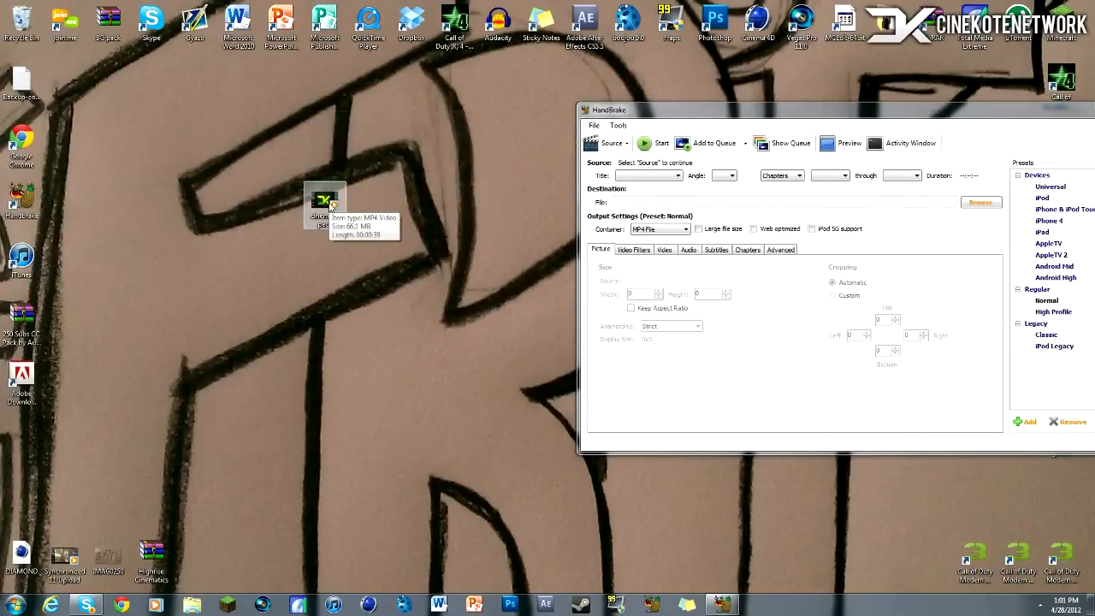
{"action": "mouse_move", "coordinate": [629, 208]}
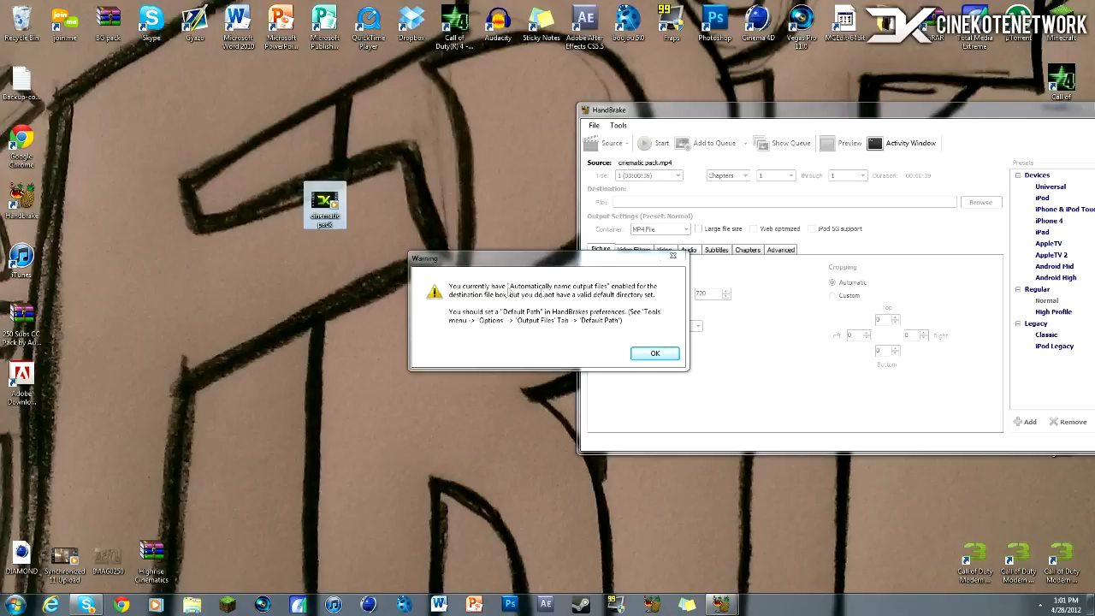
Dismiss the output warning and save the destination as TutorialsCompressed on the desktop
{"action": "left_click", "coordinate": [654, 353]}
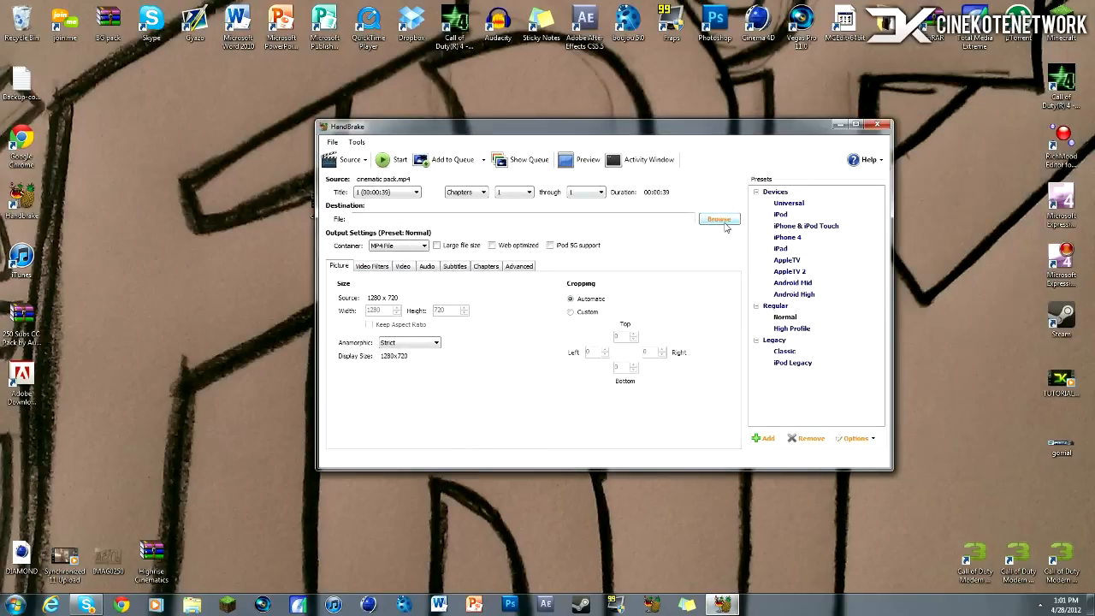
{"action": "left_click", "coordinate": [718, 219]}
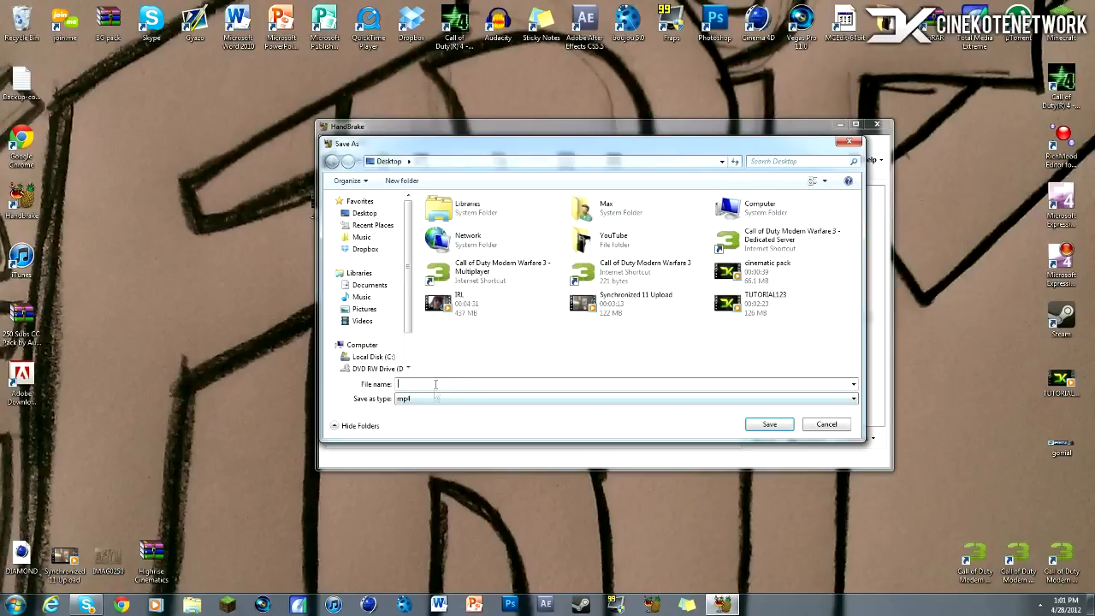
{"action": "type", "text": "T"}
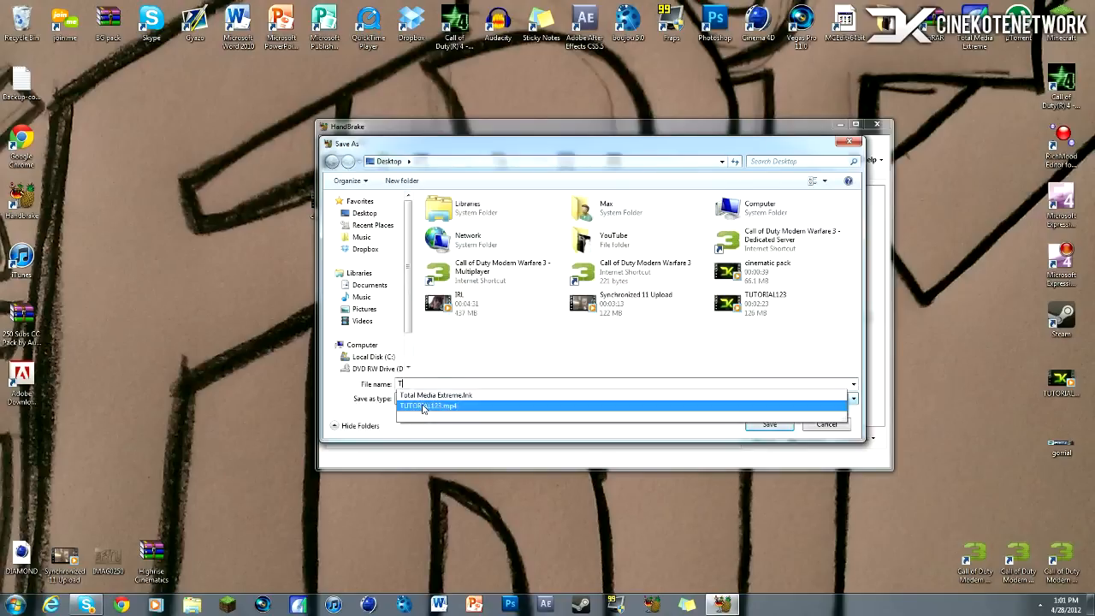
{"action": "left_click", "coordinate": [423, 405]}
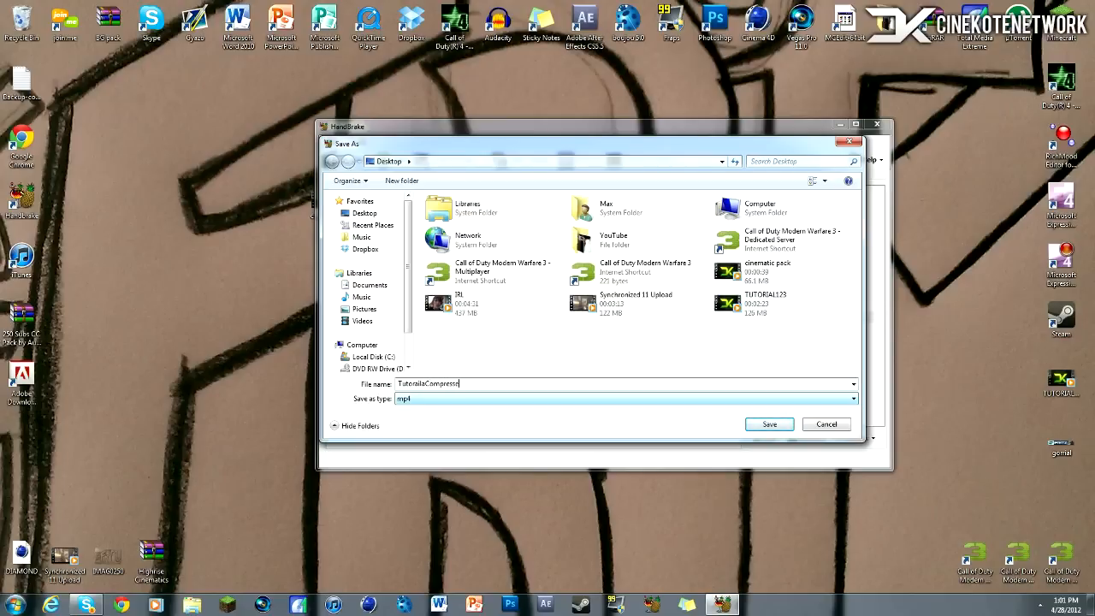
{"action": "left_click", "coordinate": [768, 423]}
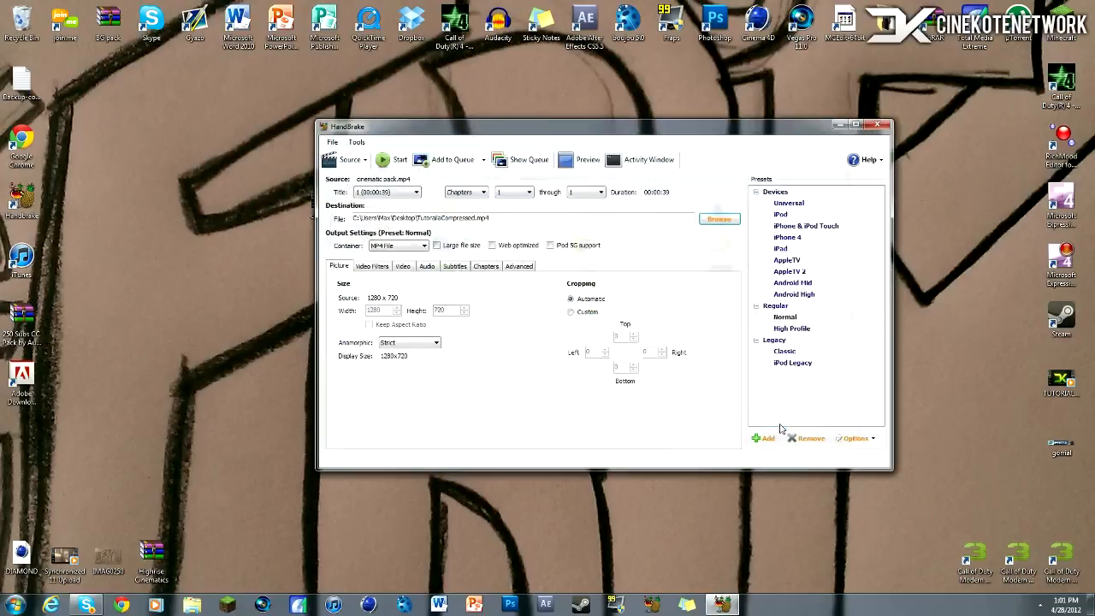
Start encoding cinematic pack to TutorialsCompressed.mp4, then close HandBrake once finished
{"action": "left_click", "coordinate": [384, 160]}
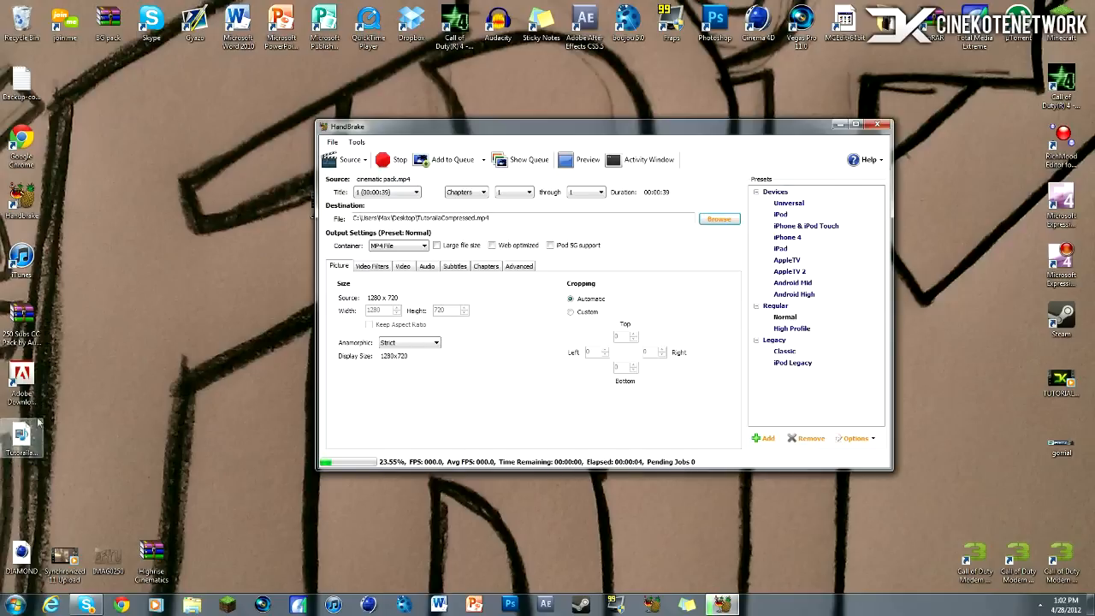
{"action": "mouse_move", "coordinate": [78, 454]}
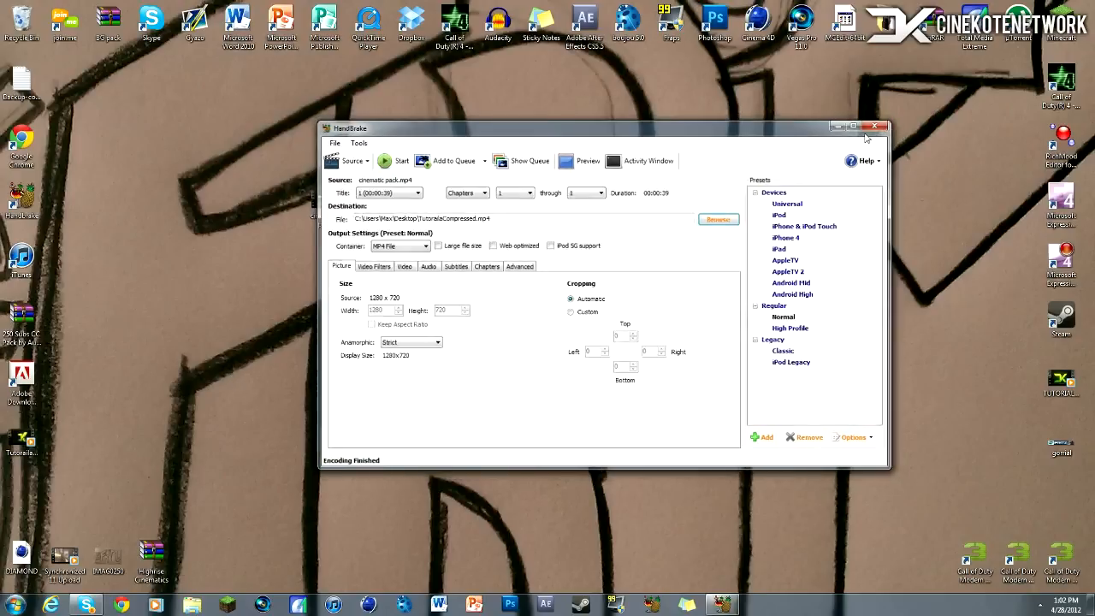
{"action": "left_click", "coordinate": [876, 127]}
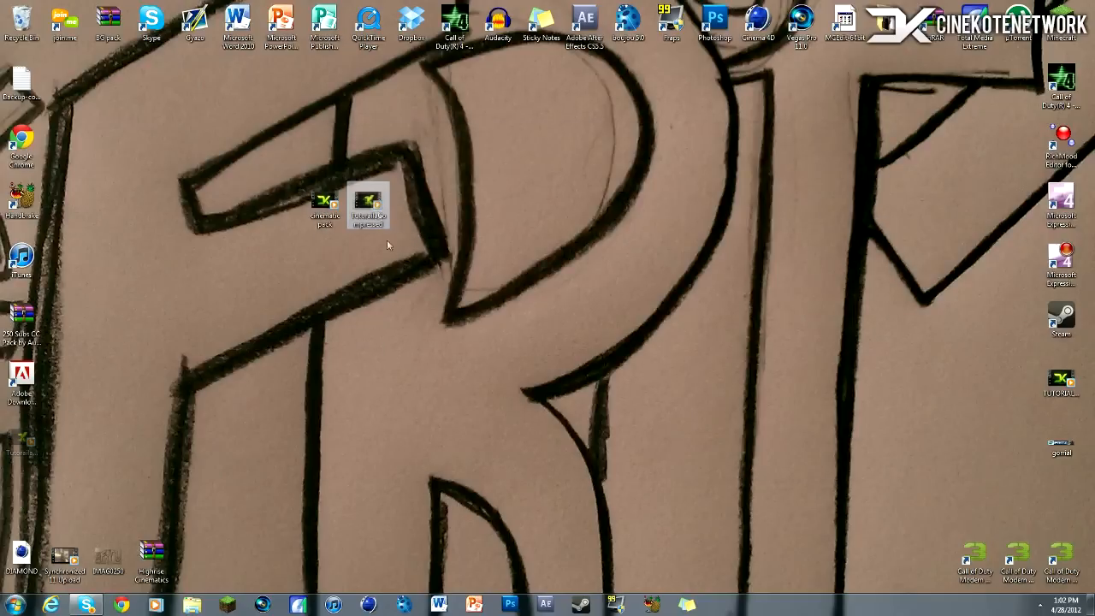
Open Properties for cinematic pack (66.1 MB) and TutorialsCompressed (13.3 MB) side by side
{"action": "right_click", "coordinate": [324, 203]}
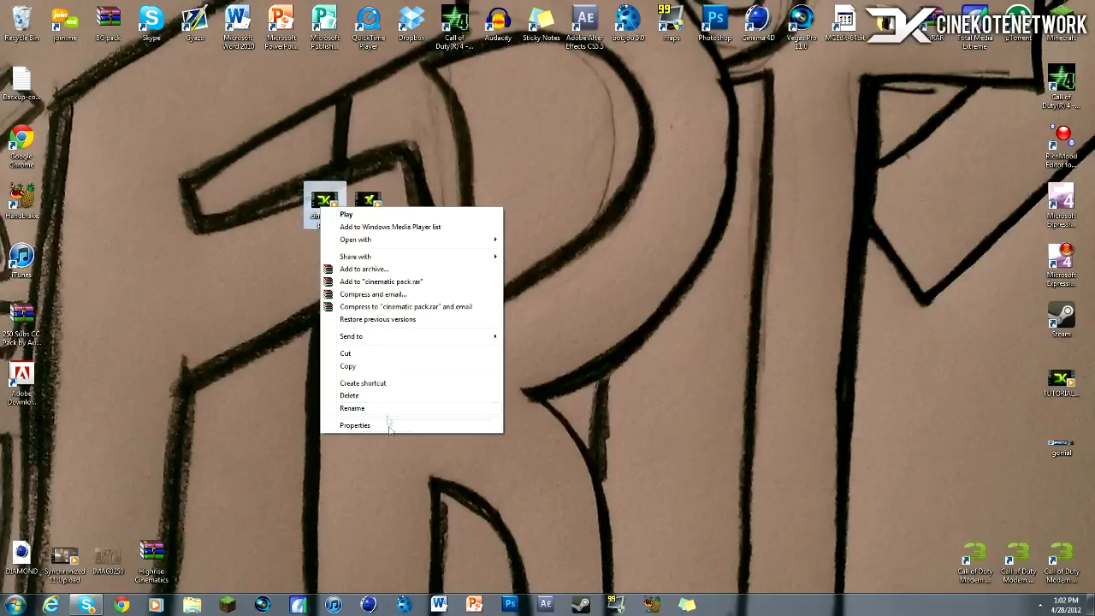
{"action": "left_click", "coordinate": [355, 425]}
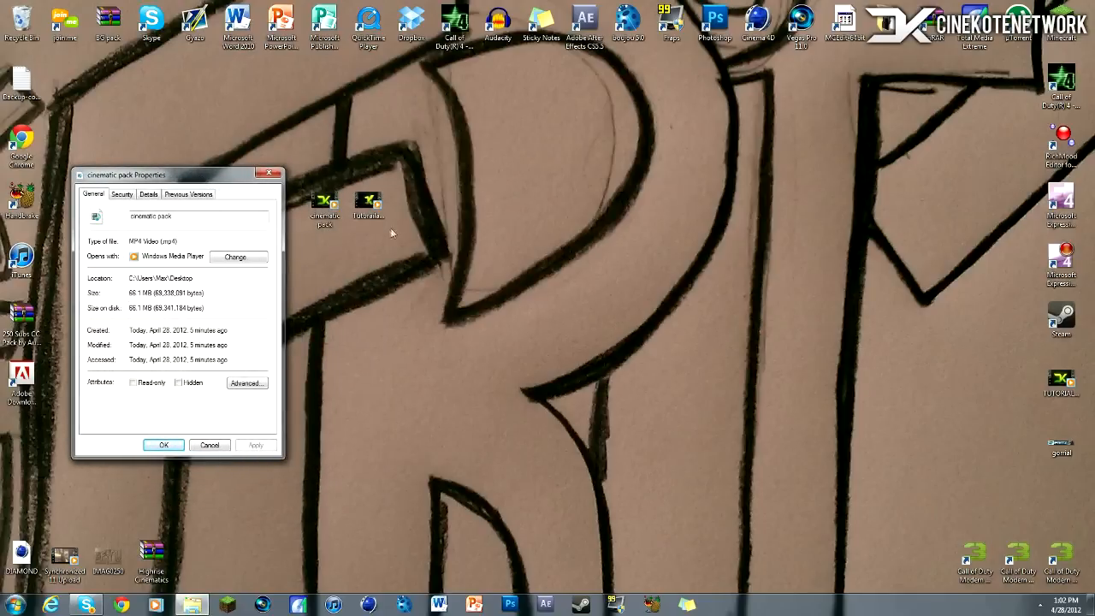
{"action": "double_click", "coordinate": [366, 203]}
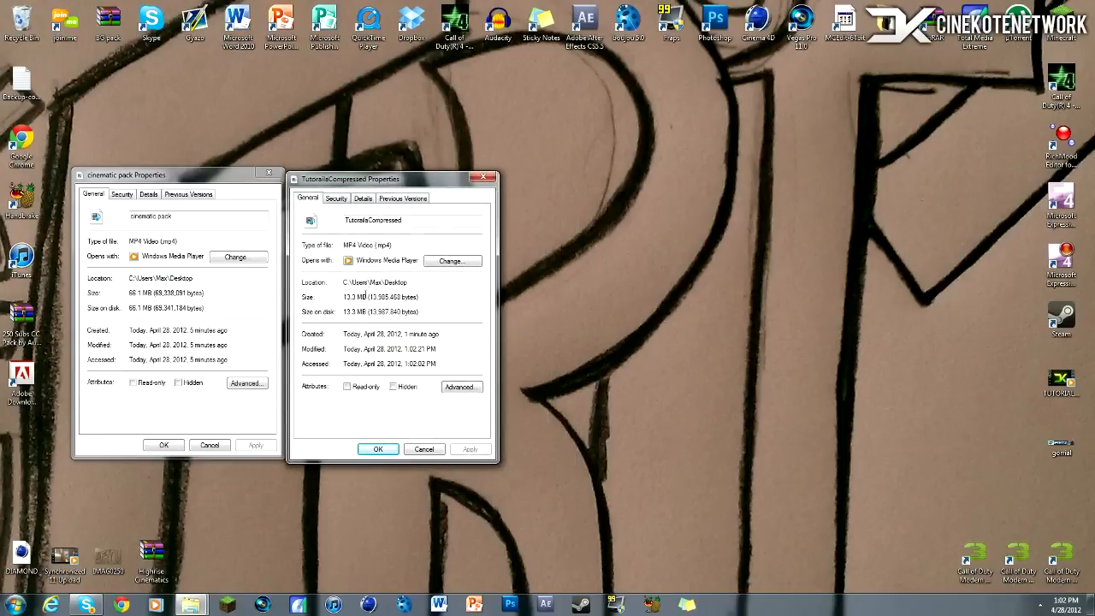
{"action": "mouse_move", "coordinate": [369, 182]}
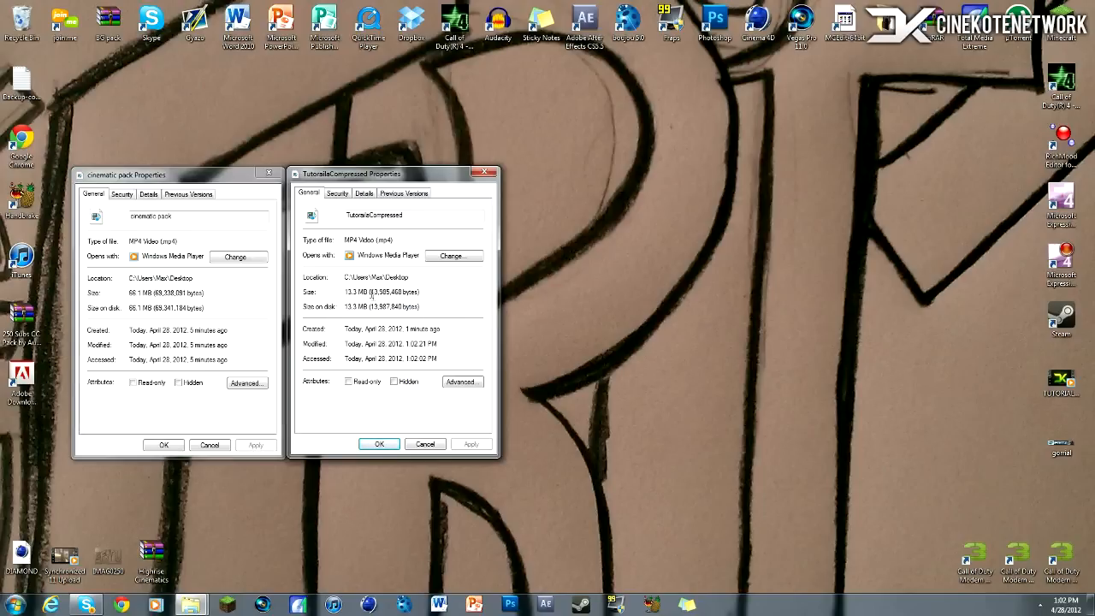
{"action": "left_click_drag", "start_coordinate": [394, 174], "coordinate": [672, 167]}
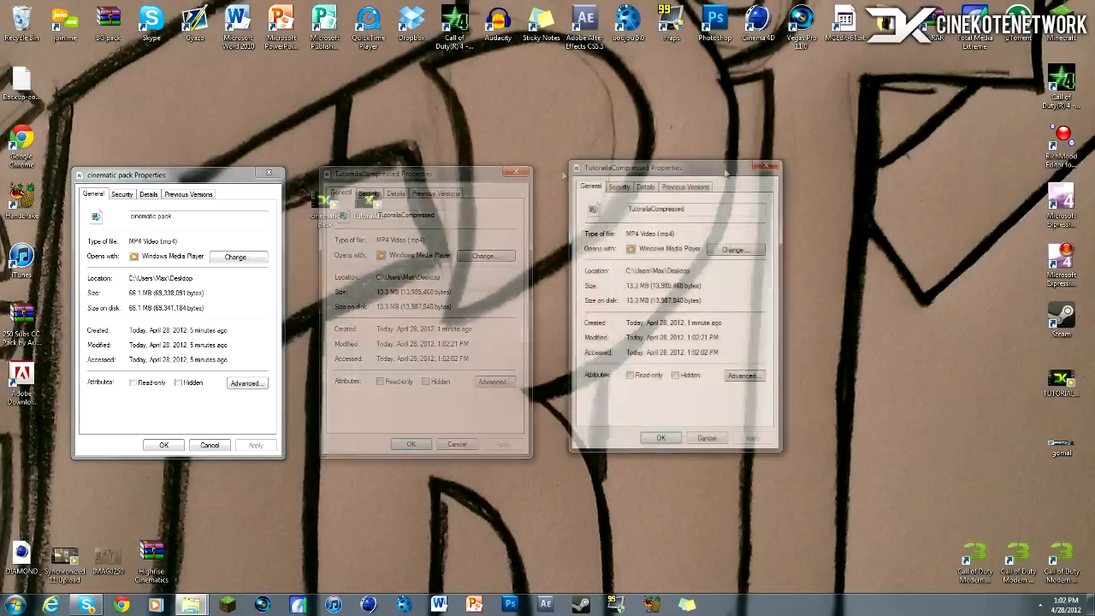